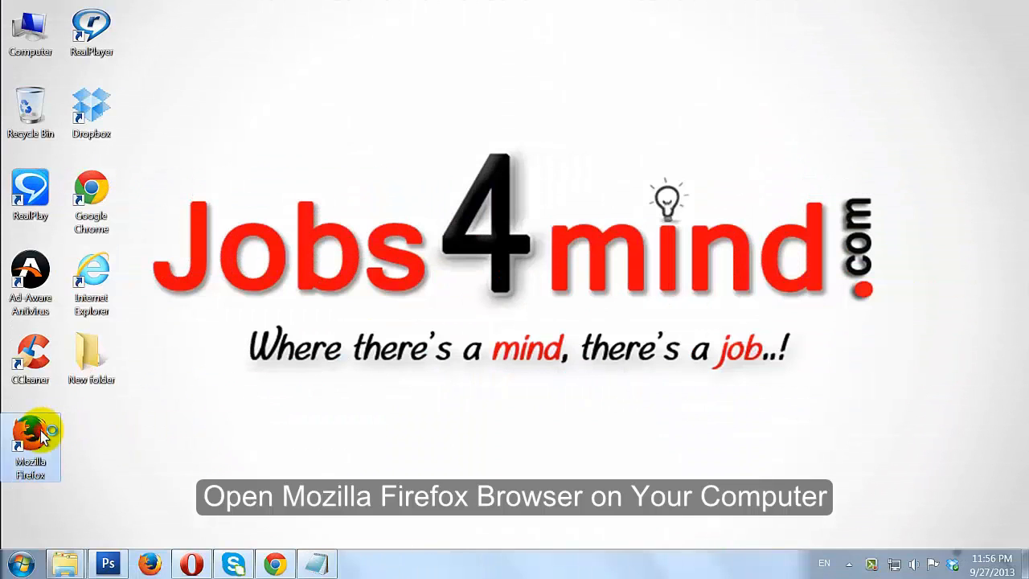
- Launch Mozilla Firefox from its desktop shortcut so the start page appears
{"action": "double_click", "coordinate": [30, 447]}
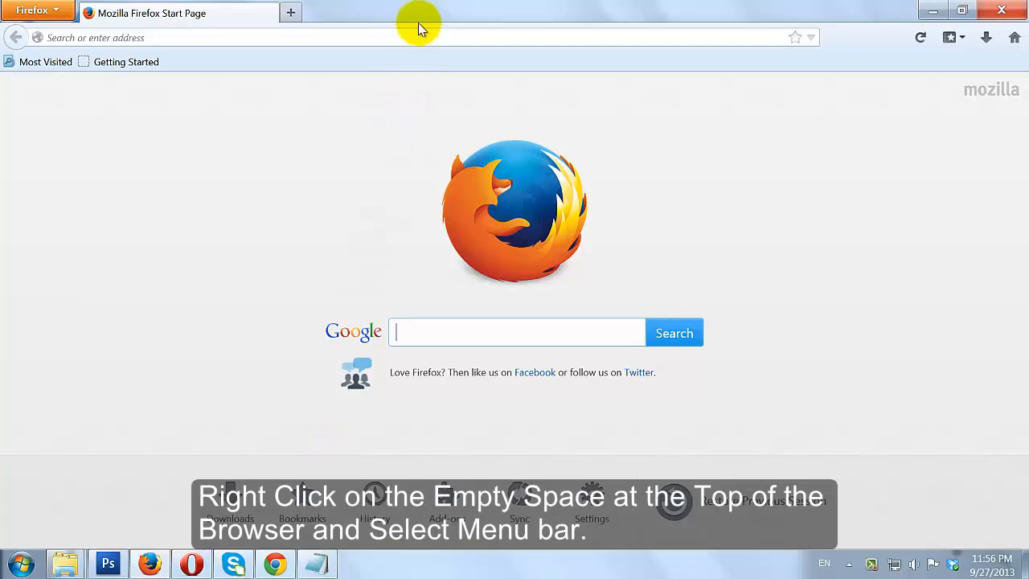
- Turn on the Menu Bar from the toolbar area's context menu
{"action": "right_click", "coordinate": [421, 15]}
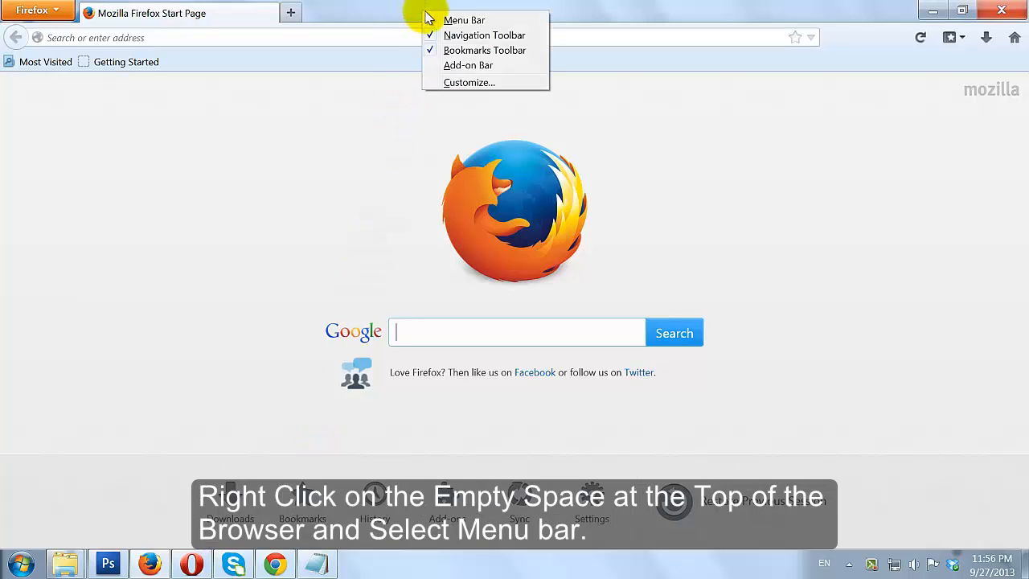
{"action": "left_click", "coordinate": [463, 19]}
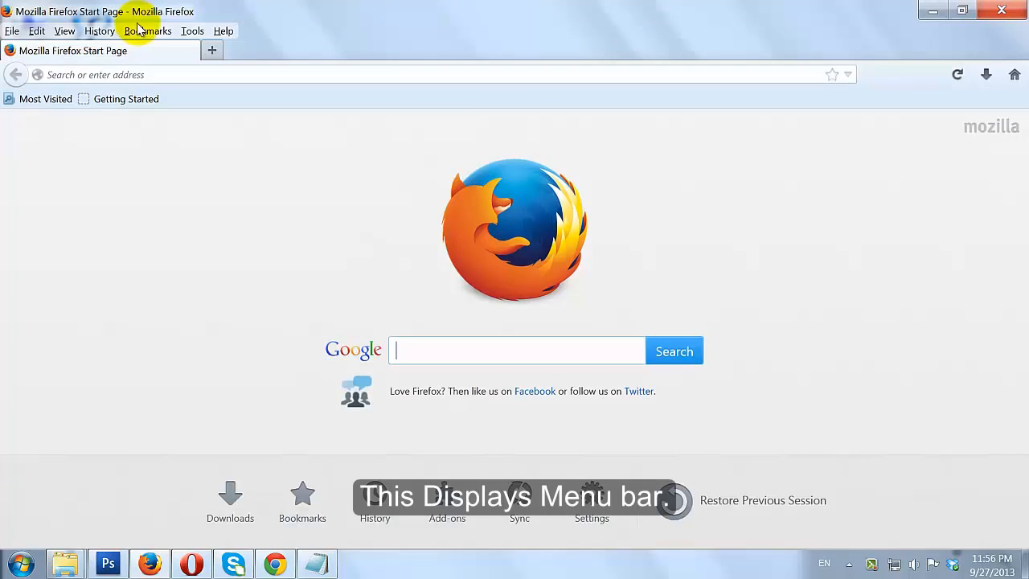
{"action": "mouse_move", "coordinate": [193, 30]}
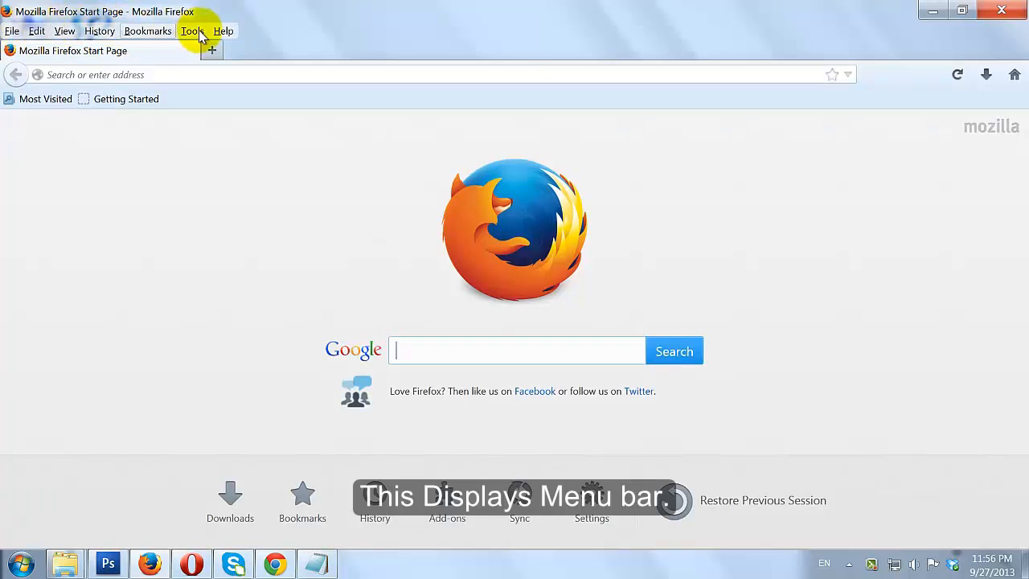
{"action": "mouse_move", "coordinate": [272, 228]}
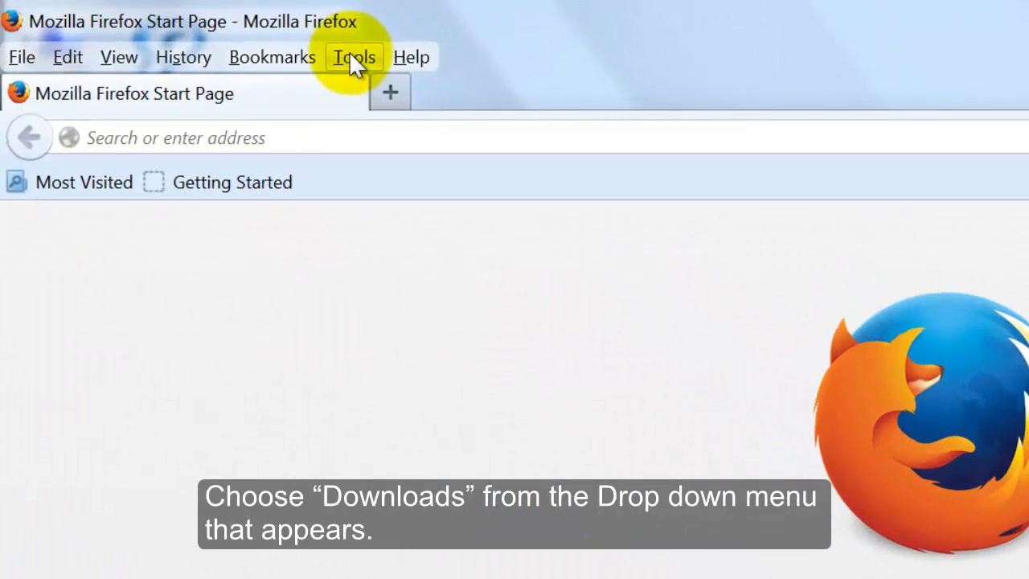
- Show the Downloads list in the Library window via Tools > Downloads
{"action": "left_click", "coordinate": [354, 56]}
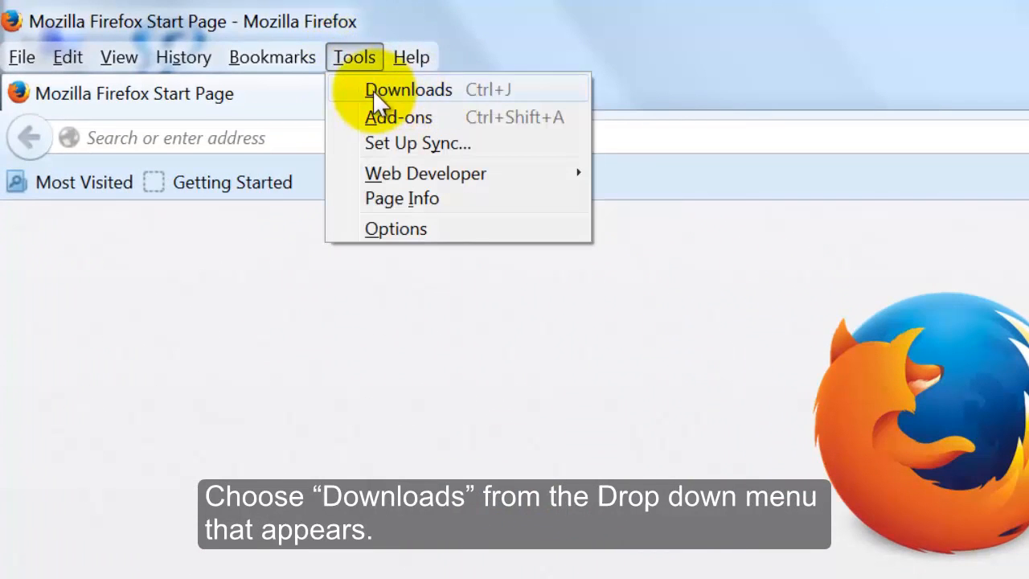
{"action": "left_click", "coordinate": [408, 90]}
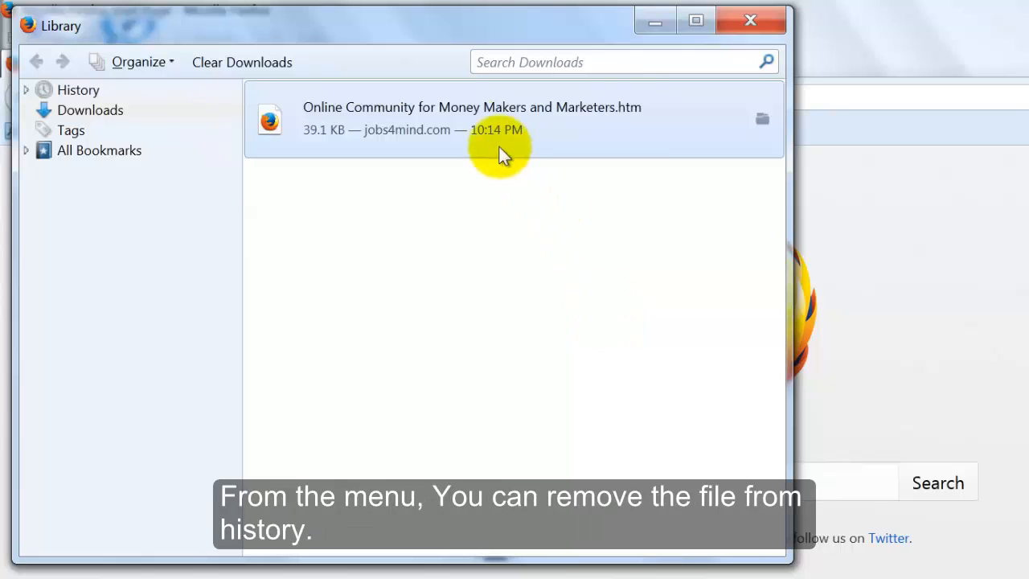
- Show the context menu for the downloaded 'Online Community for Money Makers and Marketers.htm' entry
{"action": "right_click", "coordinate": [498, 121]}
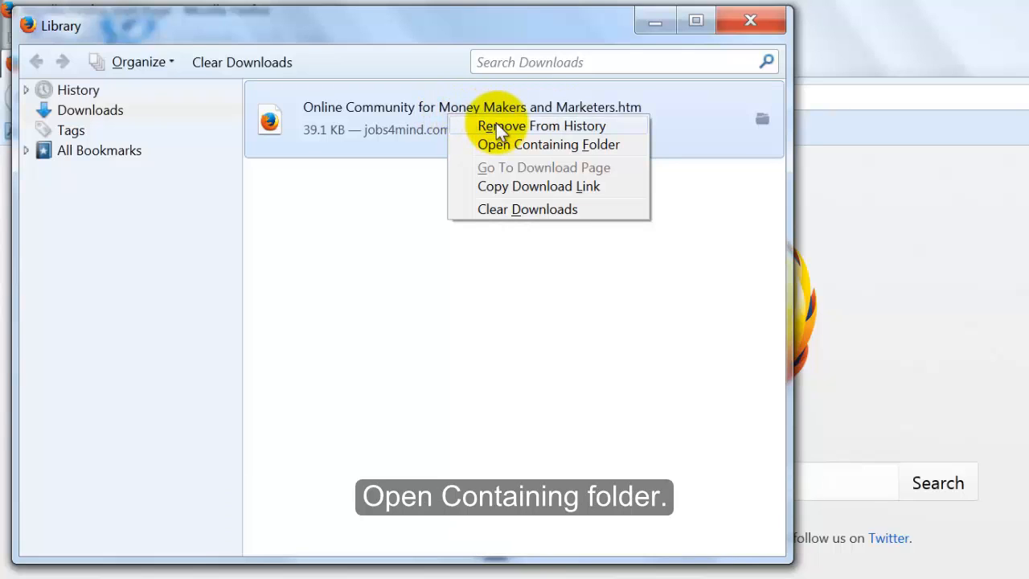
{"action": "mouse_move", "coordinate": [504, 149]}
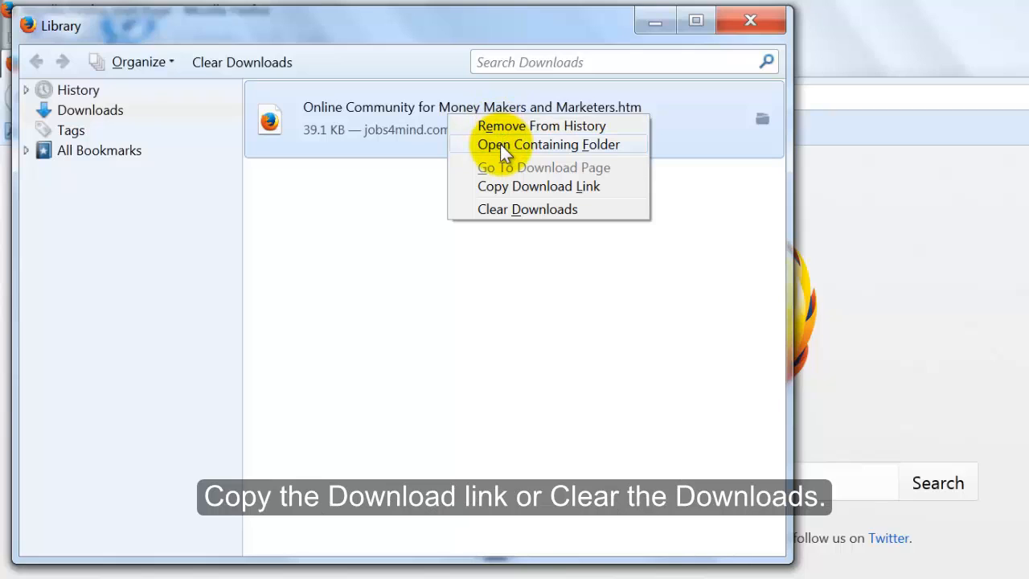
{"action": "mouse_move", "coordinate": [506, 187]}
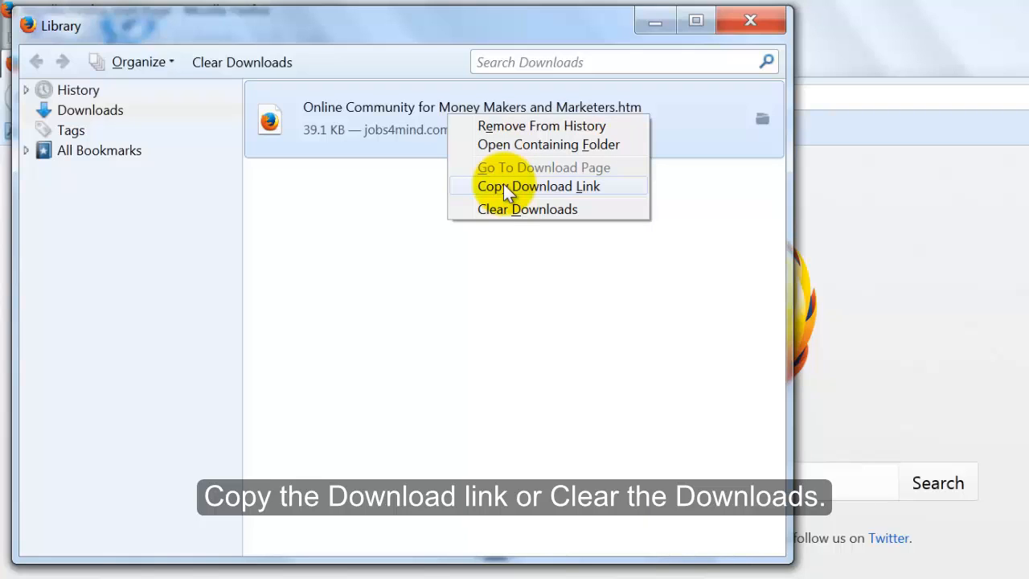
{"action": "mouse_move", "coordinate": [508, 216]}
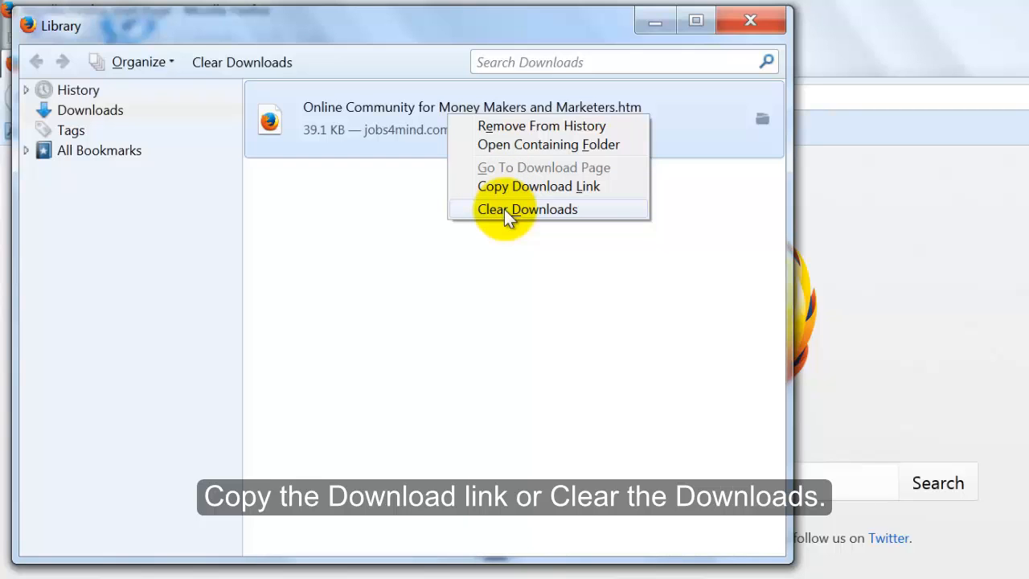
- Clear all downloads from the list and close the Library window
{"action": "left_click", "coordinate": [527, 209]}
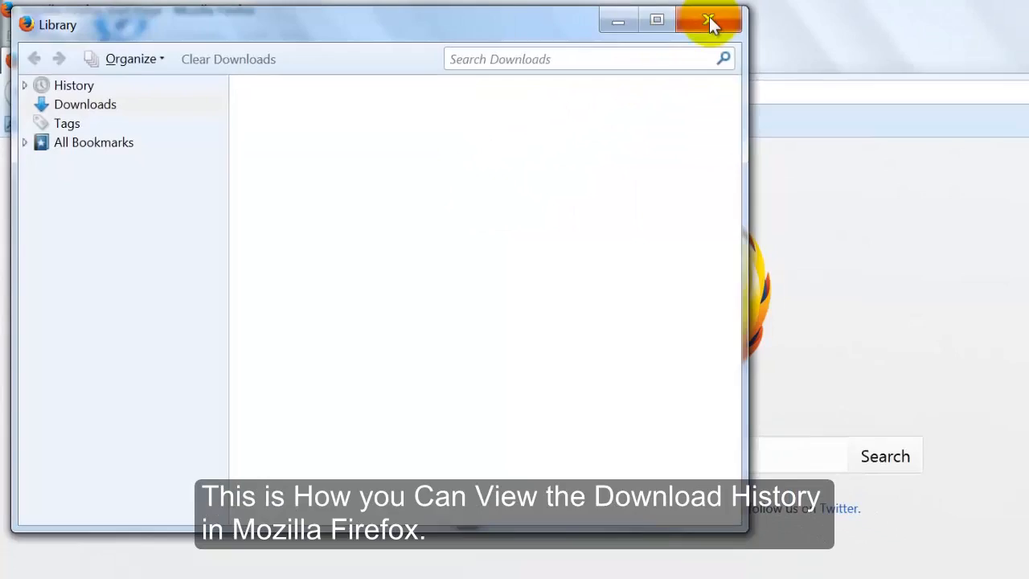
{"action": "left_click", "coordinate": [707, 19]}
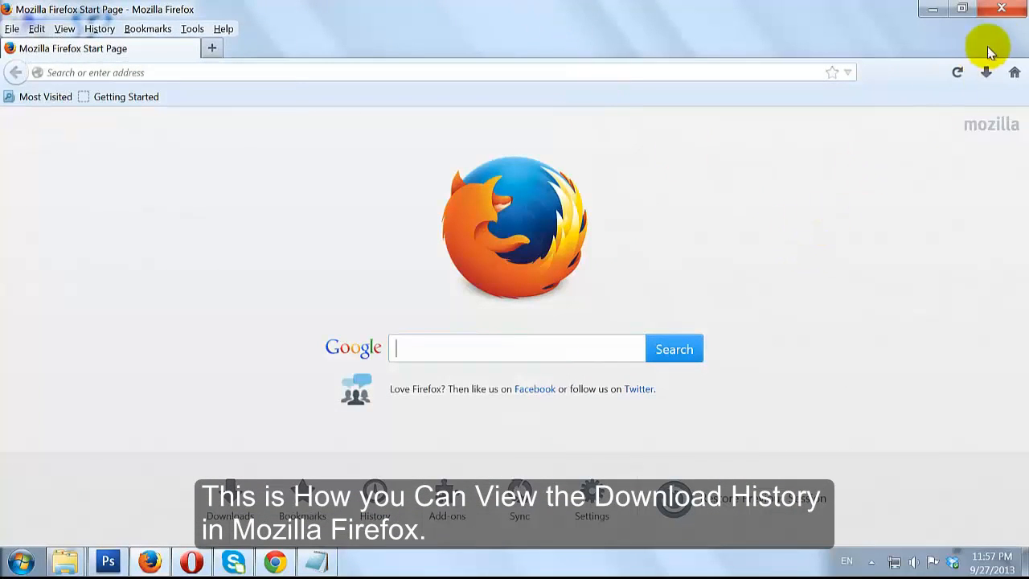